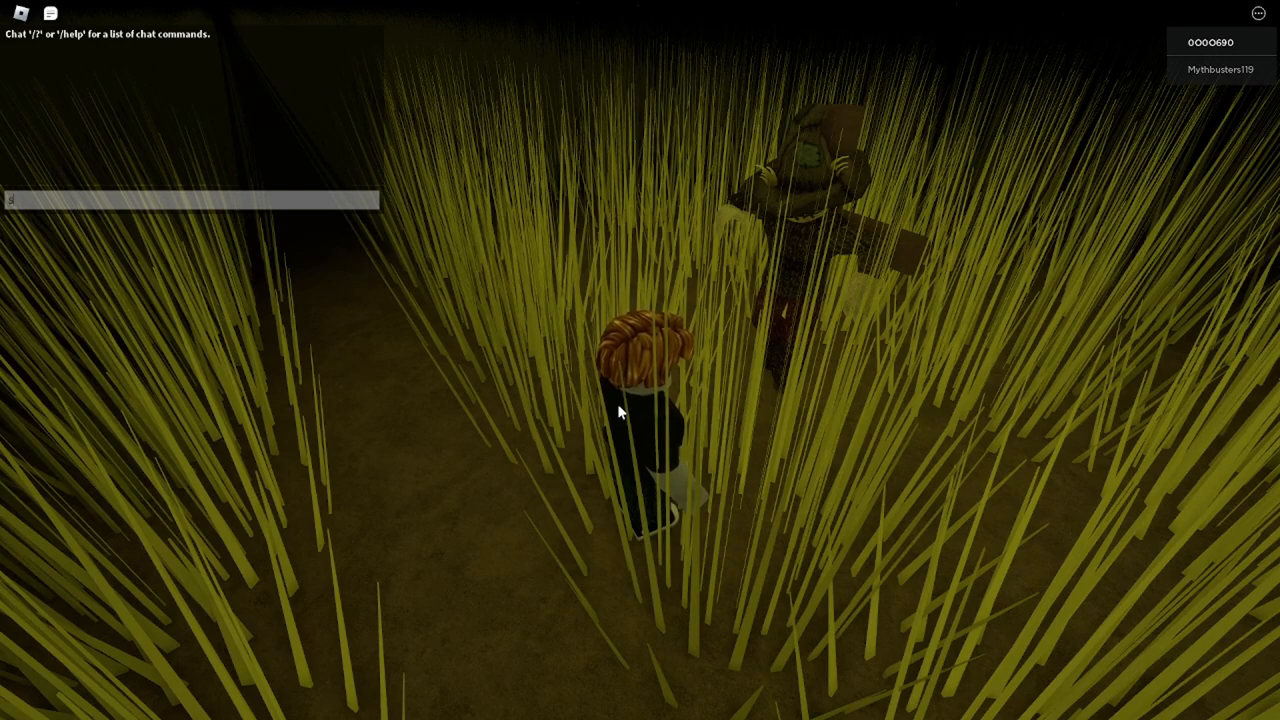
Walk the avatar out of the tall grass past the scarecrow onto the open dark ground.
type("Sandra my f")
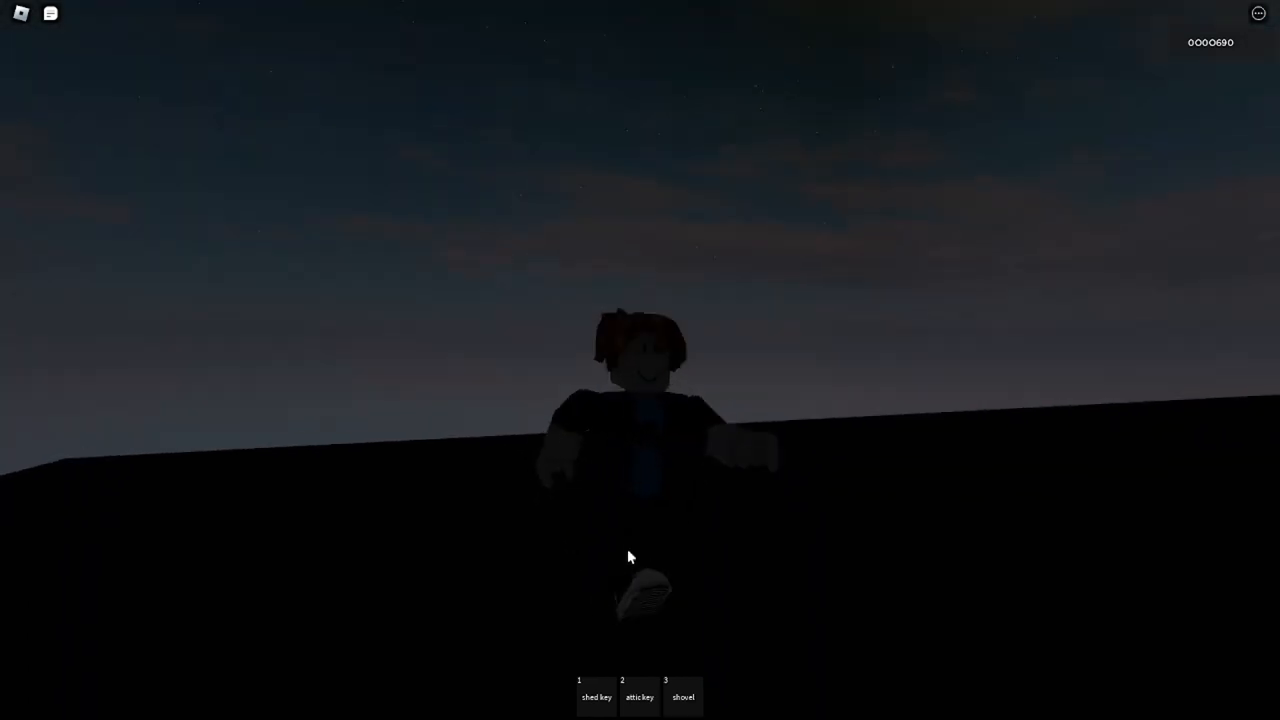
Equip the shovel from hotbar slot 3 while standing near the crow on the hillside.
key("3")
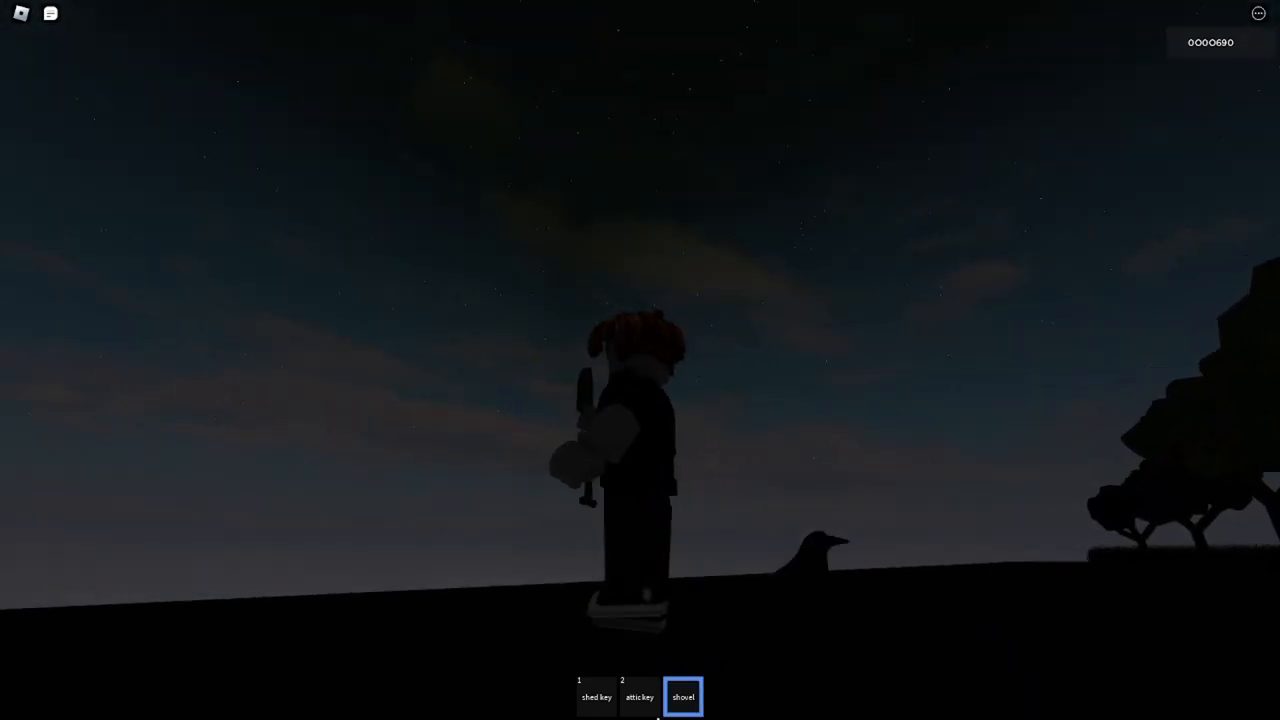